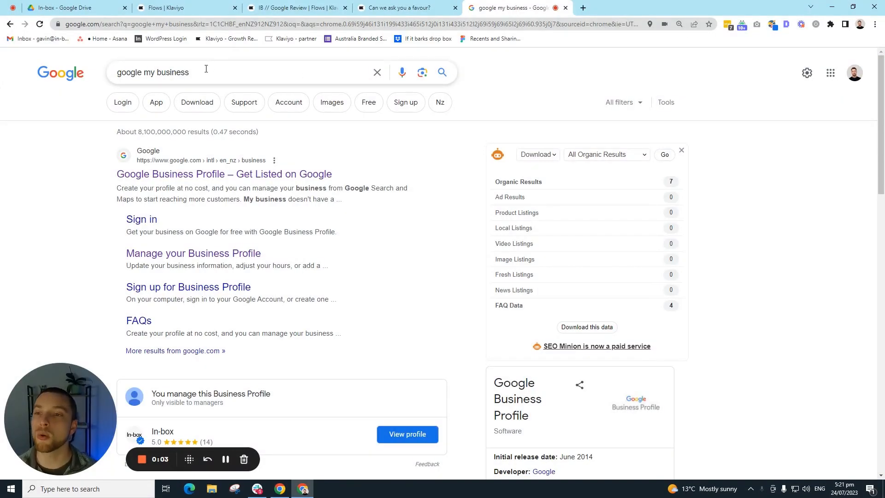
- Select the 'google my business' query and open the Google Business Profile result
triple_click(153, 72)
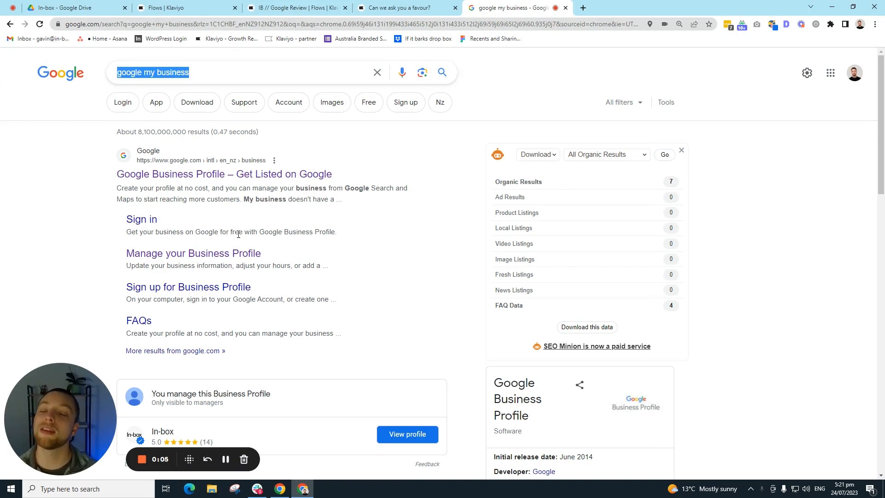
mouse_move(351, 219)
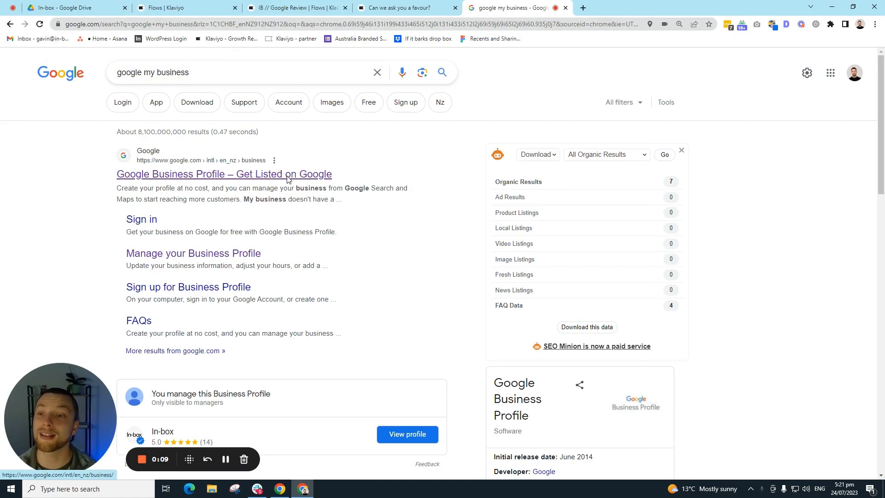
left_click(224, 174)
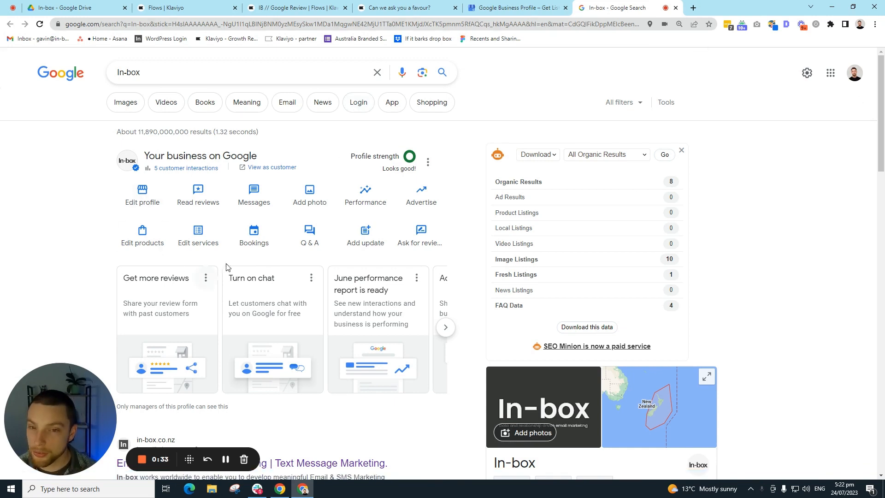
mouse_move(421, 231)
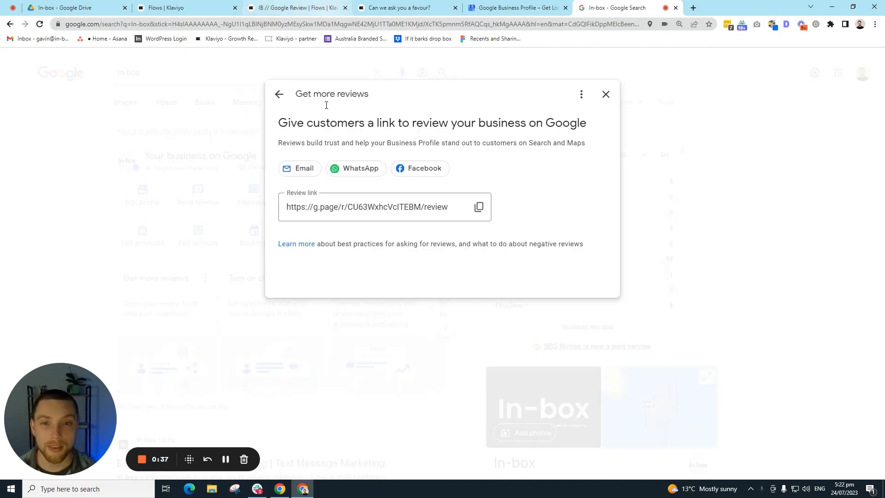
- Copy the In-box business's Google review link from Get more reviews
left_click(478, 206)
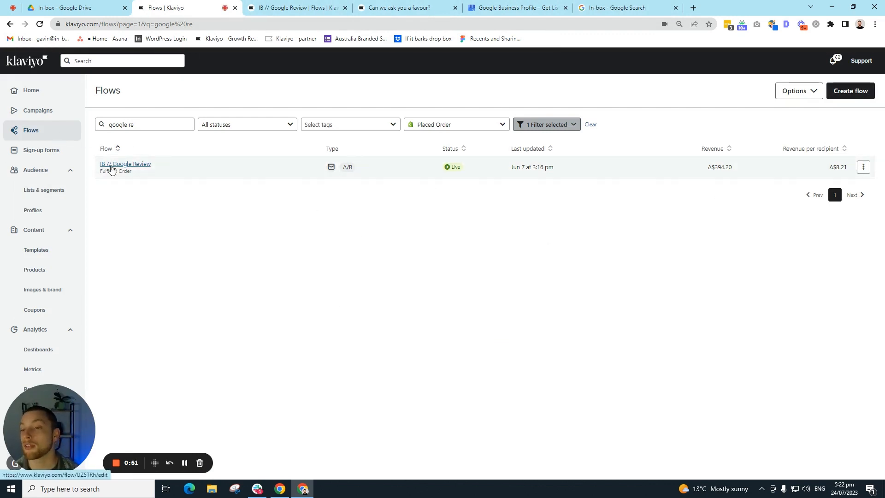
mouse_move(156, 164)
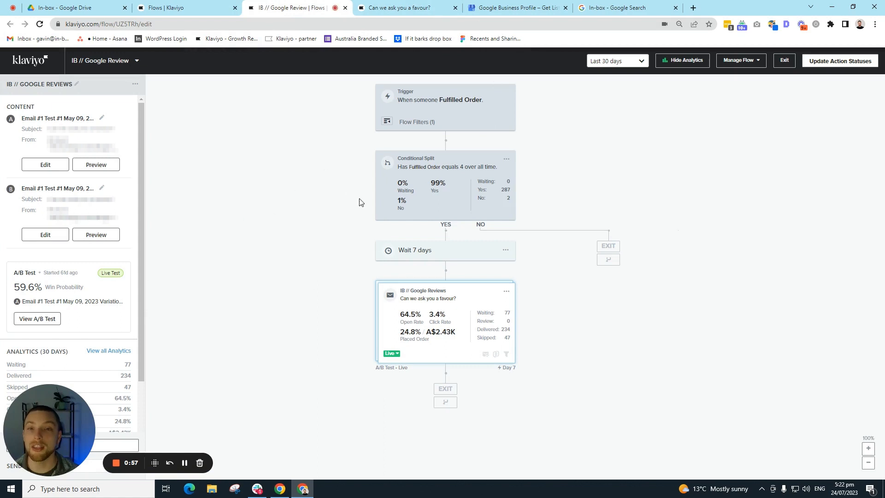
mouse_move(493, 103)
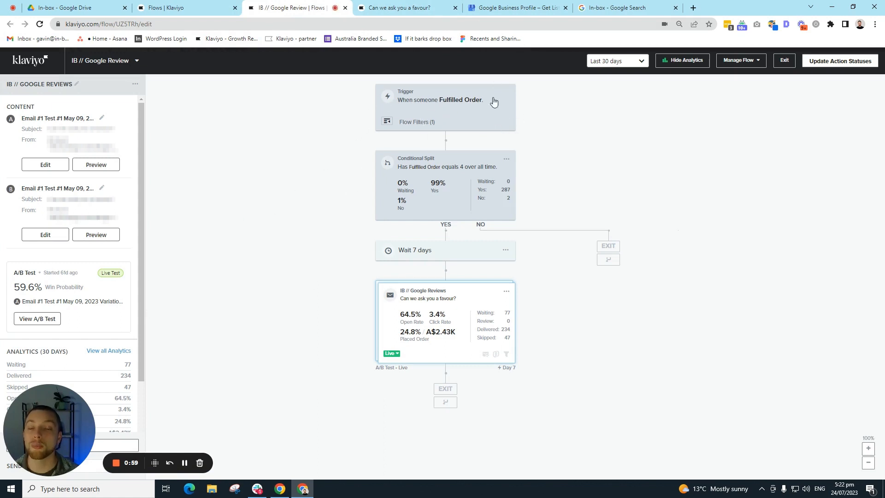
mouse_move(478, 119)
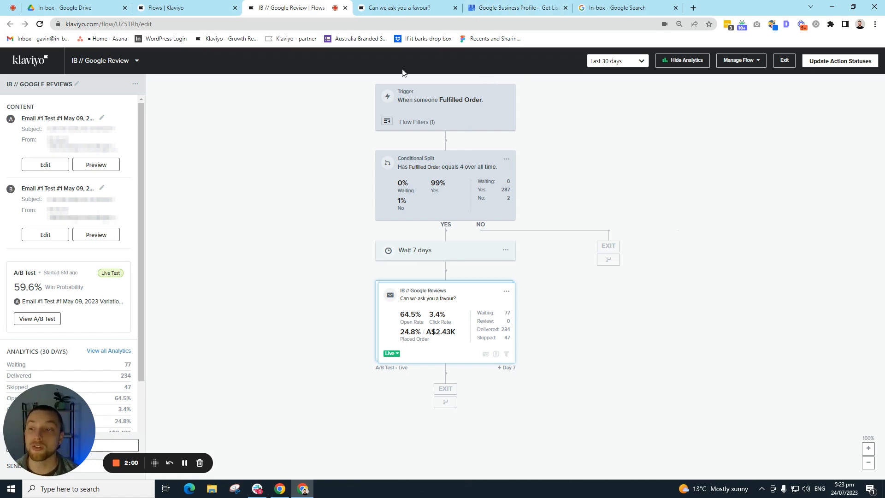
mouse_move(455, 127)
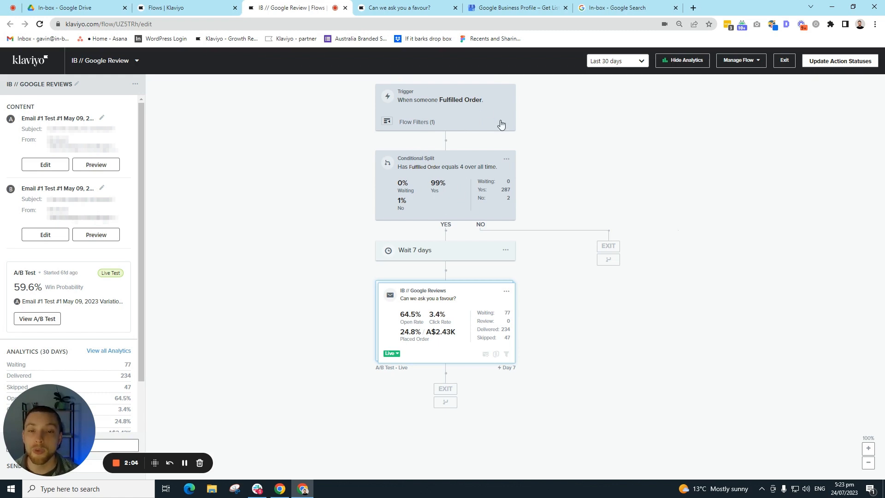
mouse_move(443, 170)
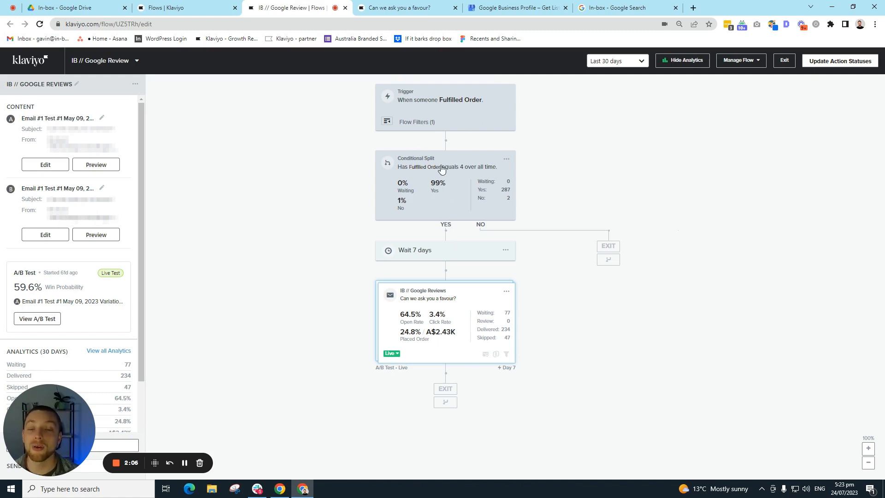
mouse_move(560, 164)
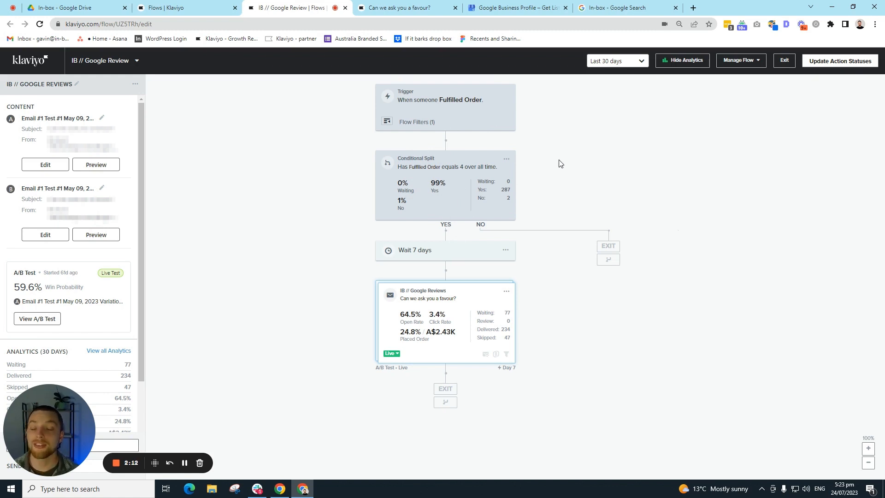
mouse_move(641, 211)
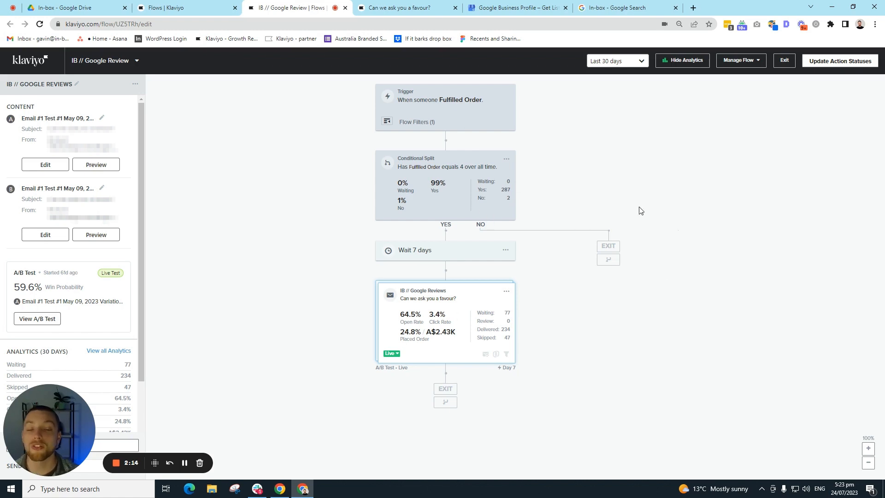
mouse_move(221, 334)
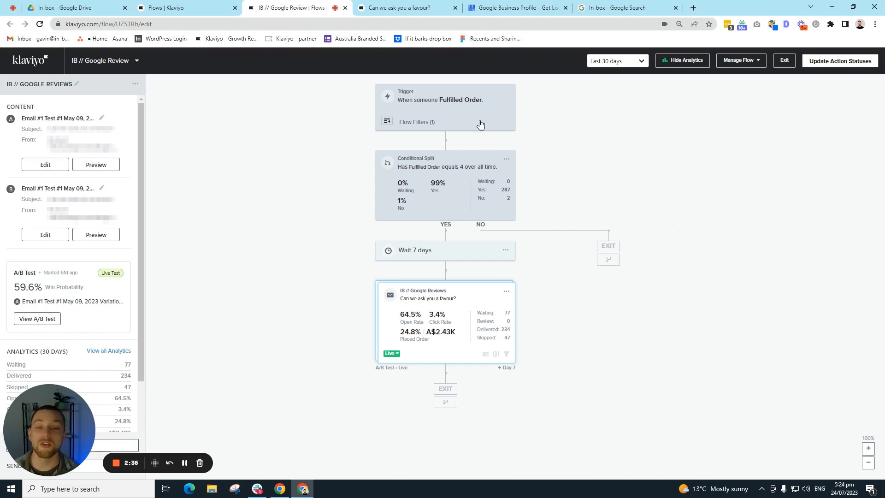
mouse_move(544, 286)
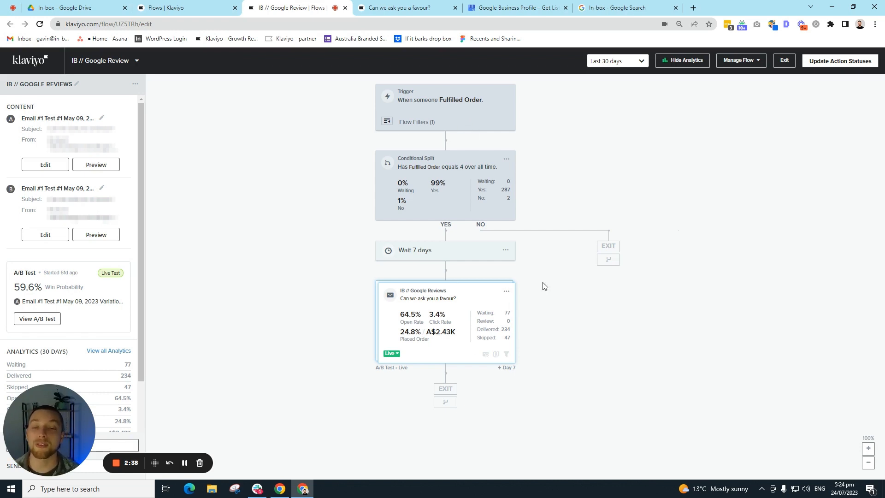
mouse_move(437, 209)
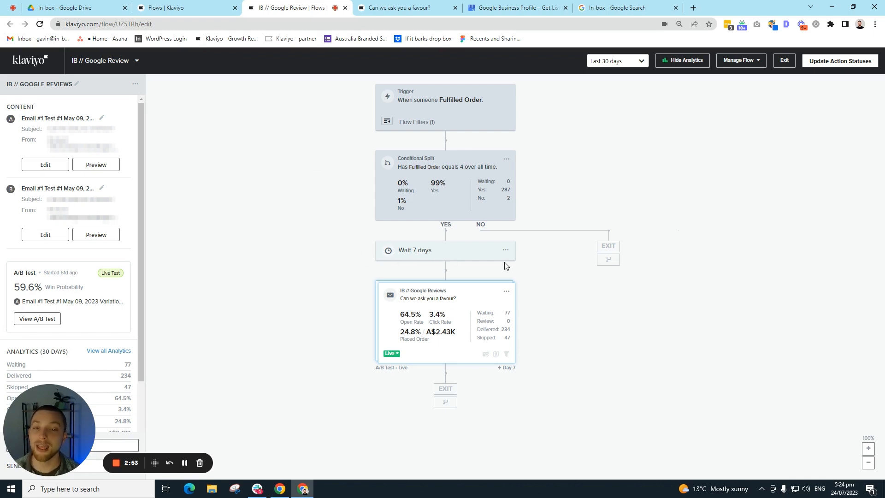
- Open the 'Wait 7 days' time delay node's settings
left_click(446, 250)
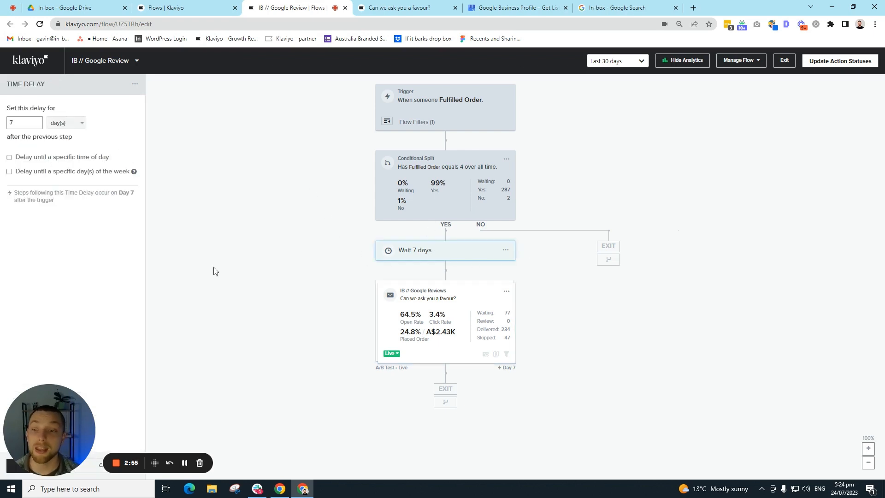
mouse_move(563, 291)
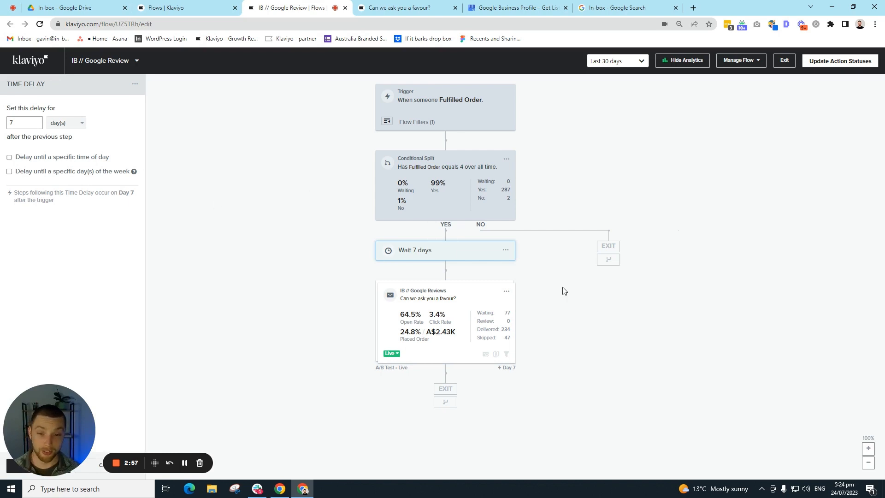
mouse_move(468, 205)
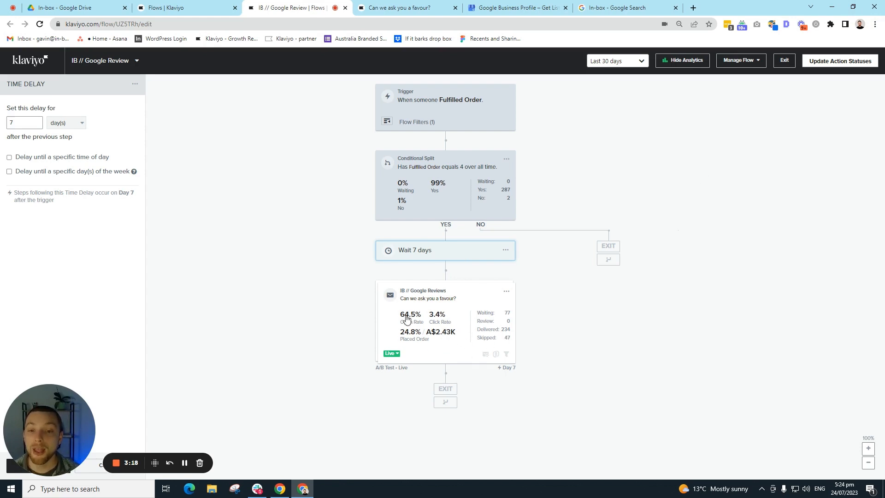
- Open the IB // Google Reviews email node to view its variants and analytics
left_click(445, 322)
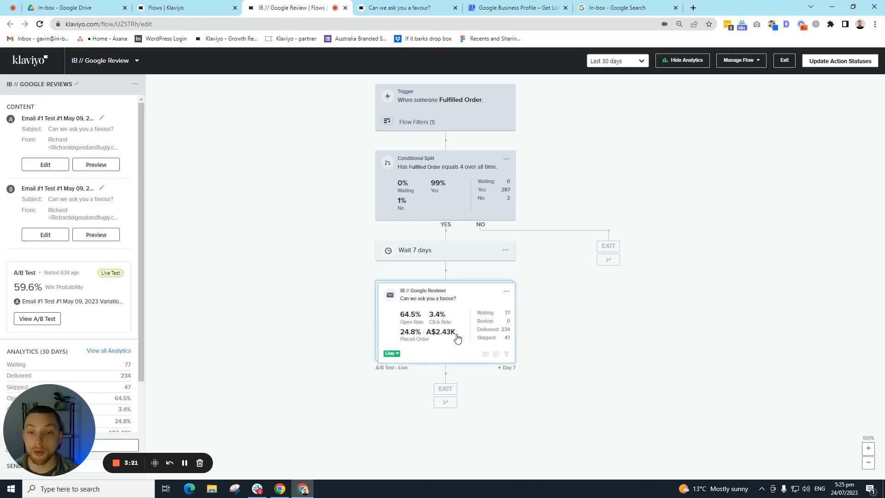
mouse_move(401, 339)
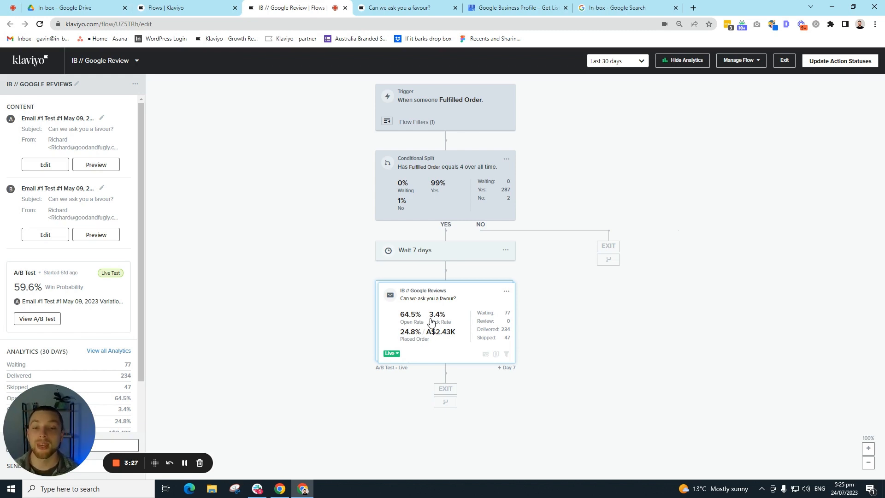
mouse_move(387, 392)
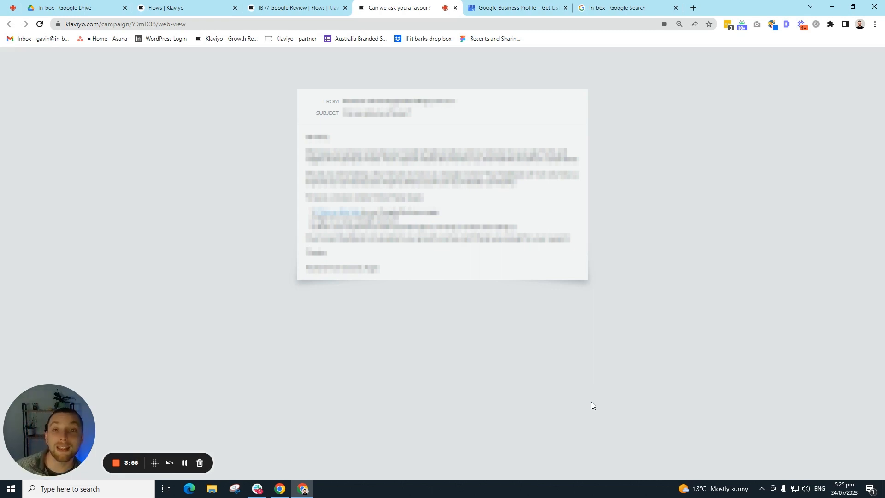
- Revisit the Business Profile review-link panel, then return through the email preview to the flow
left_click(513, 7)
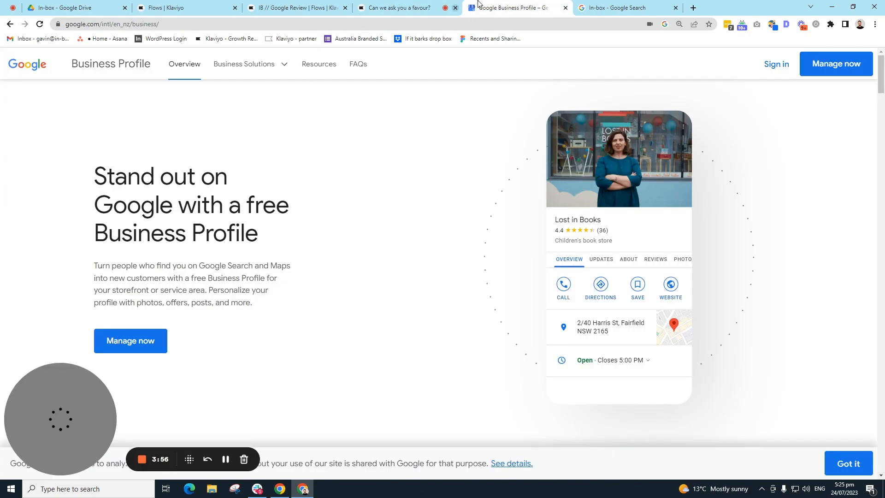
left_click(614, 8)
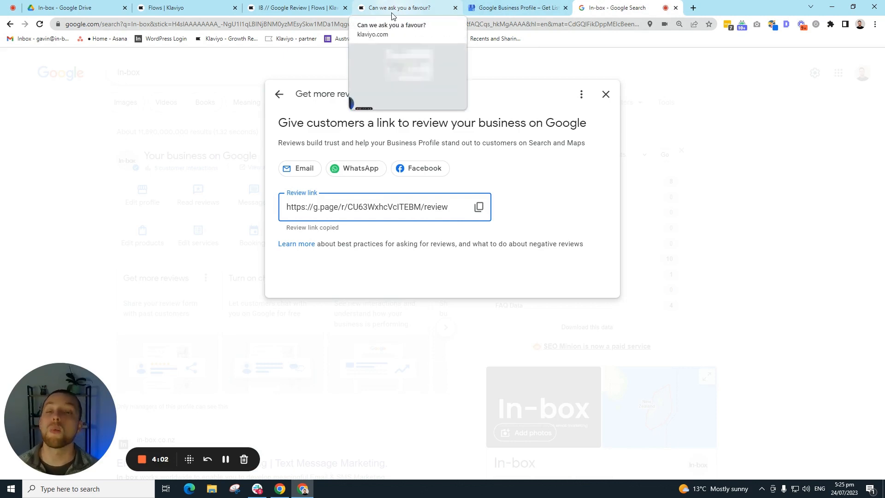
left_click(395, 7)
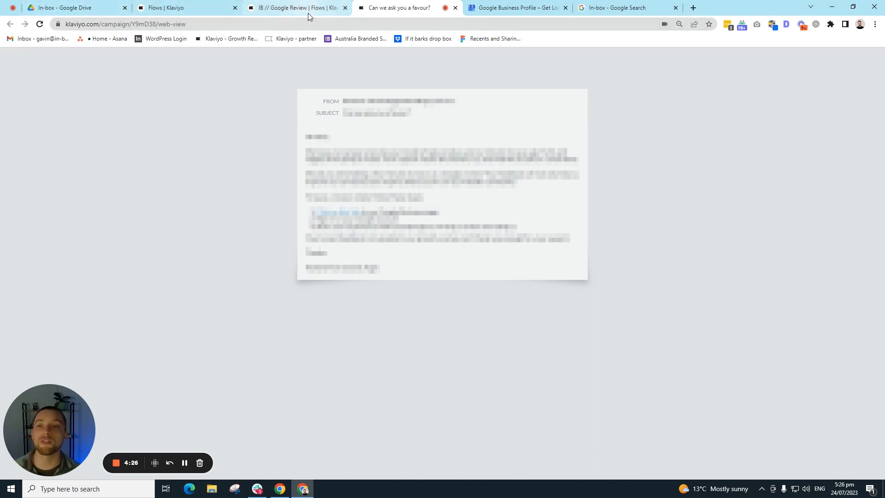
left_click(295, 8)
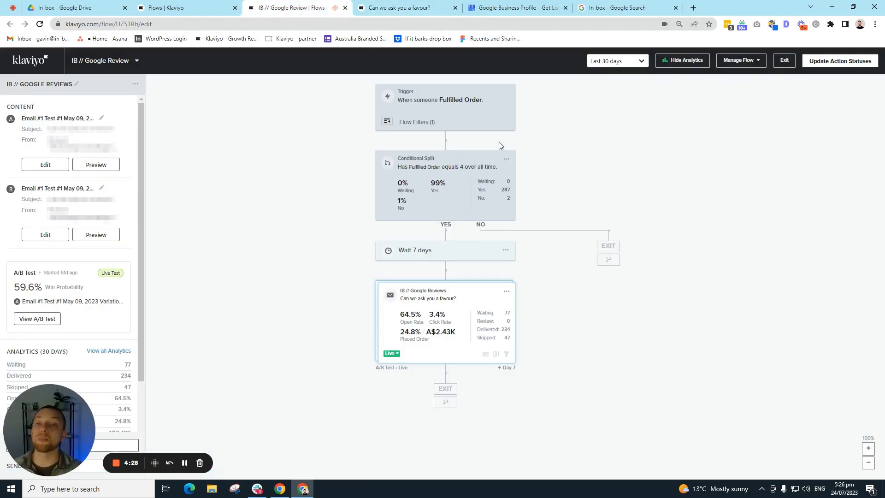